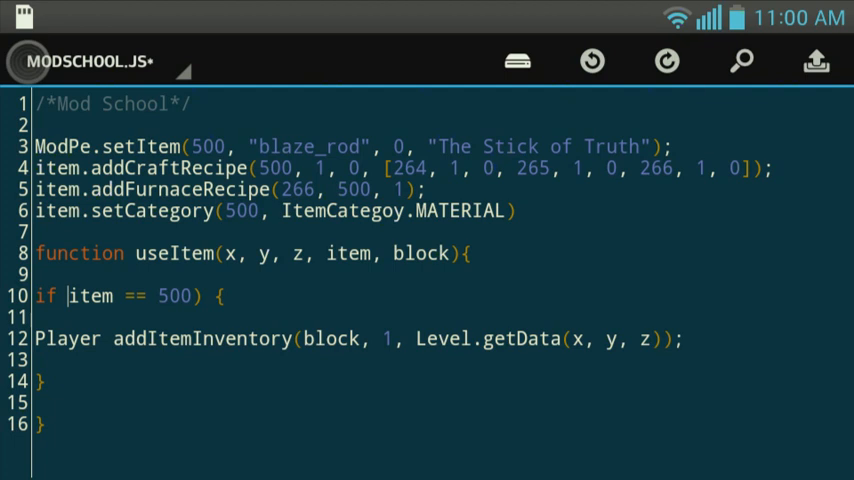
- Leave ModSchool.js through DroidEdit's file menu for BlockLauncher Pro's ModPE script list
left_click(516, 61)
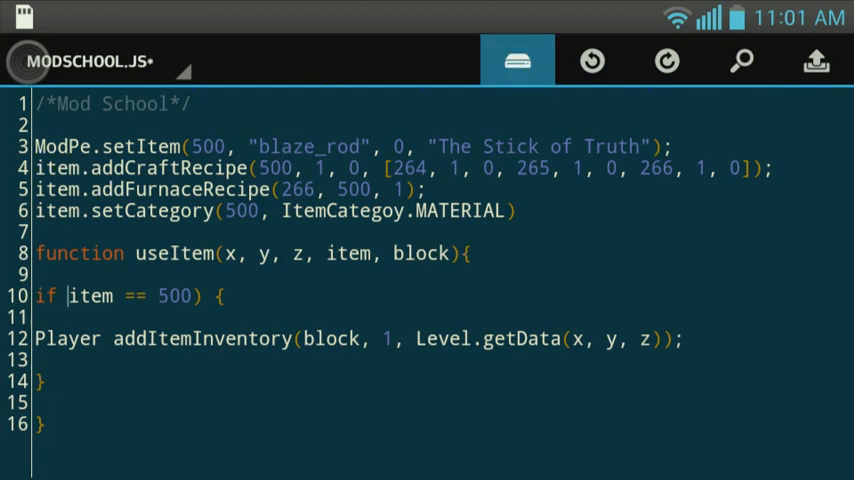
left_click(516, 60)
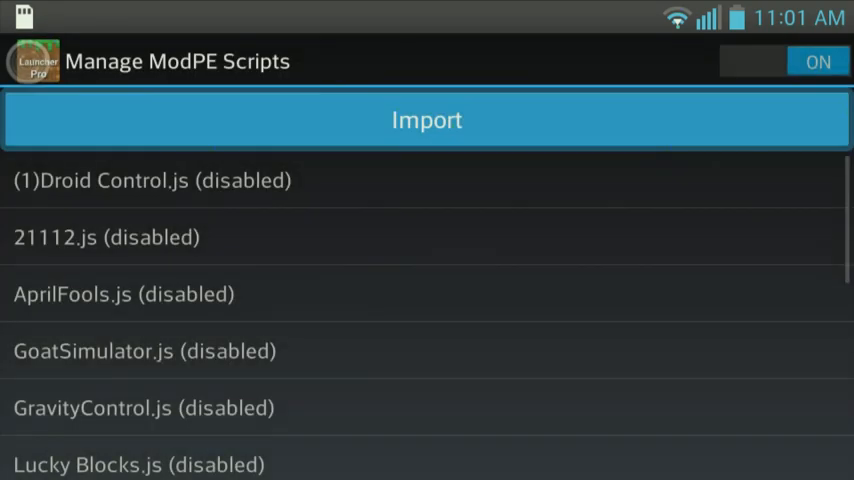
- Browse local storage for import, then fix line 10 to if(item == 500) and save
left_click(427, 119)
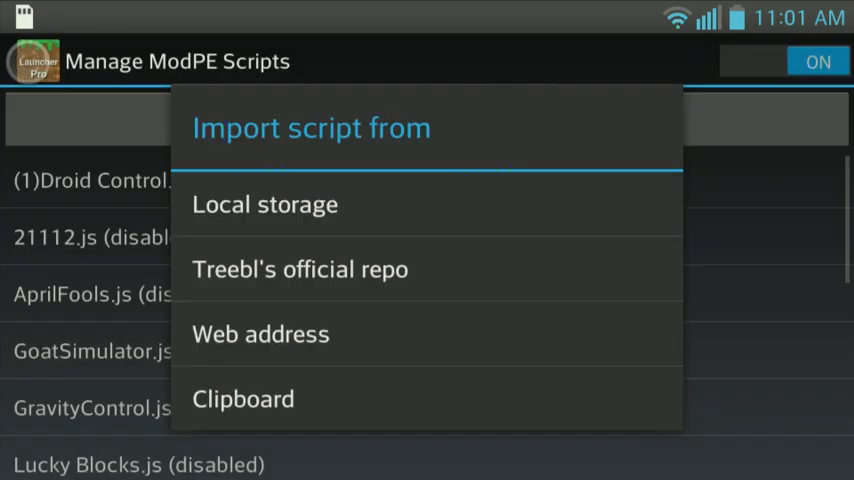
left_click(264, 204)
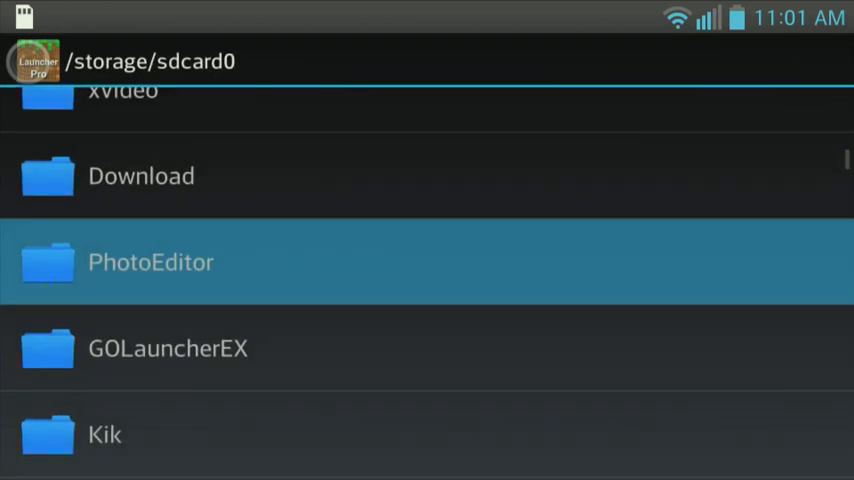
left_click(151, 261)
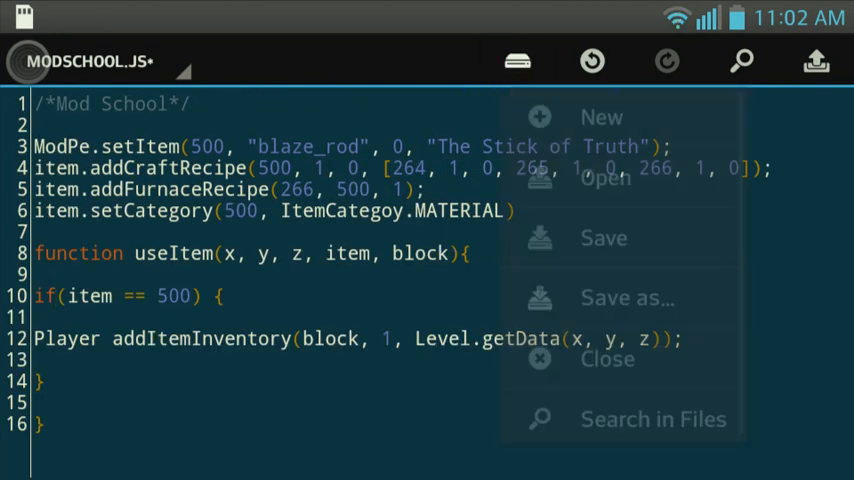
left_click(603, 238)
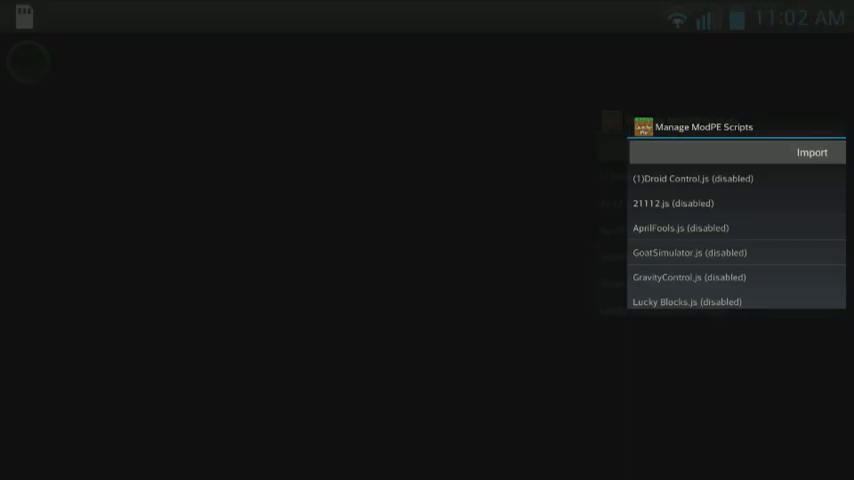
- Import ModSchool.js and dismiss the 'missing ; before statement' failure dialog
left_click(811, 153)
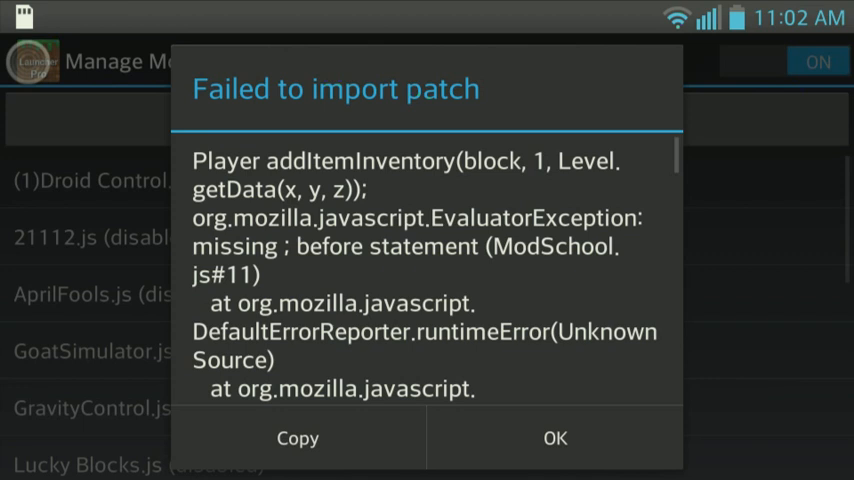
left_click(299, 438)
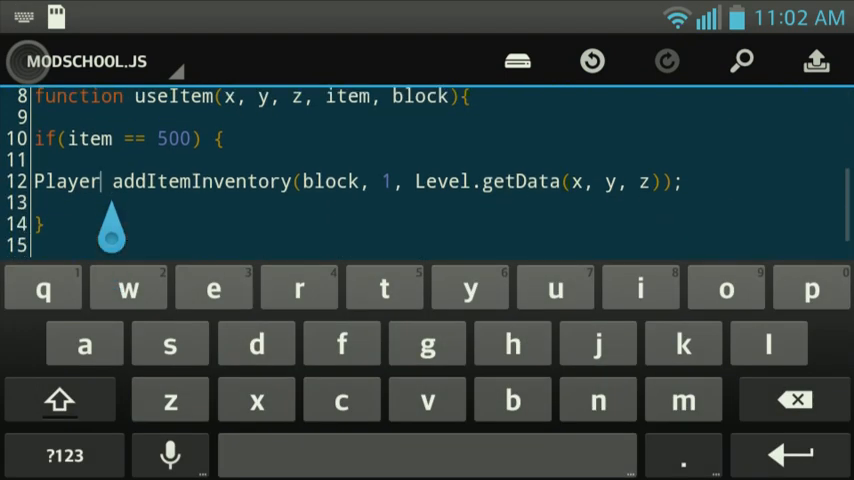
- Fix line 12 to read Player.addItemInventory and save ModSchool.js
type(";")
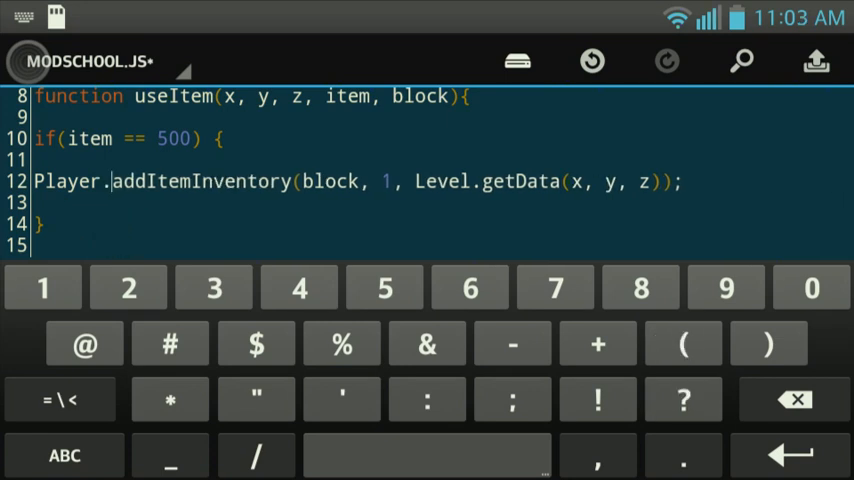
left_click(517, 60)
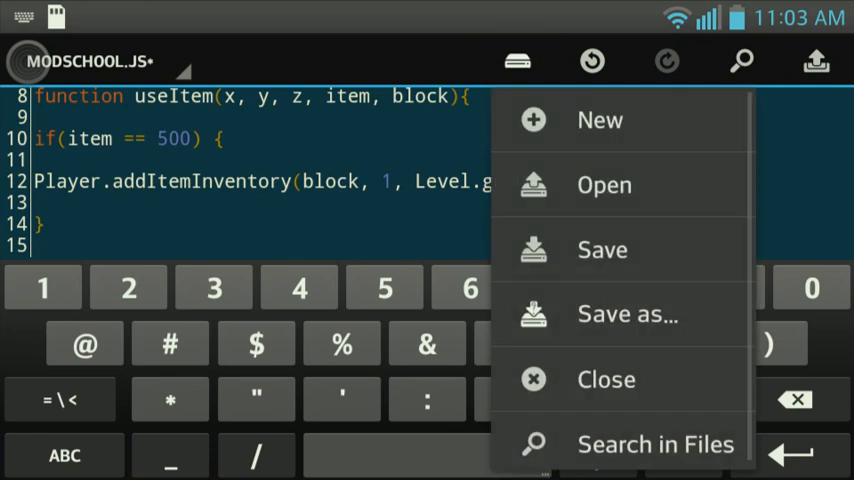
left_click(601, 249)
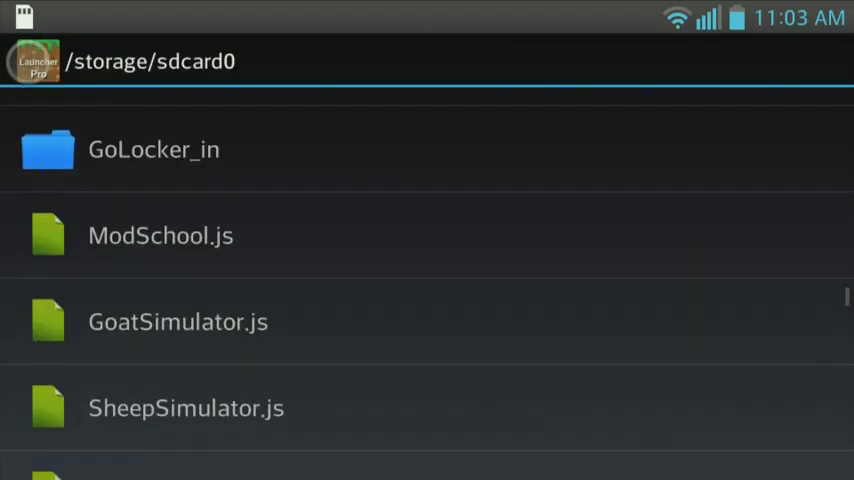
- Import ModSchool.js twice, dismissing the 'ModPe' and 'item is not defined' errors
left_click(162, 235)
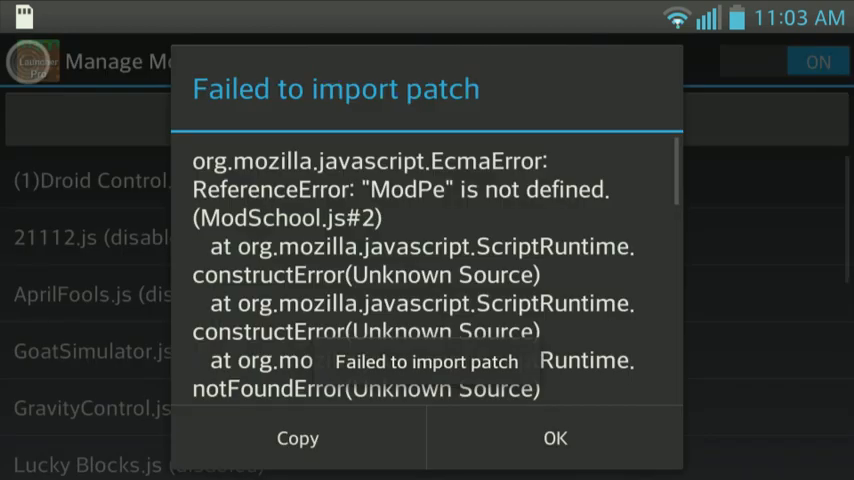
left_click(561, 437)
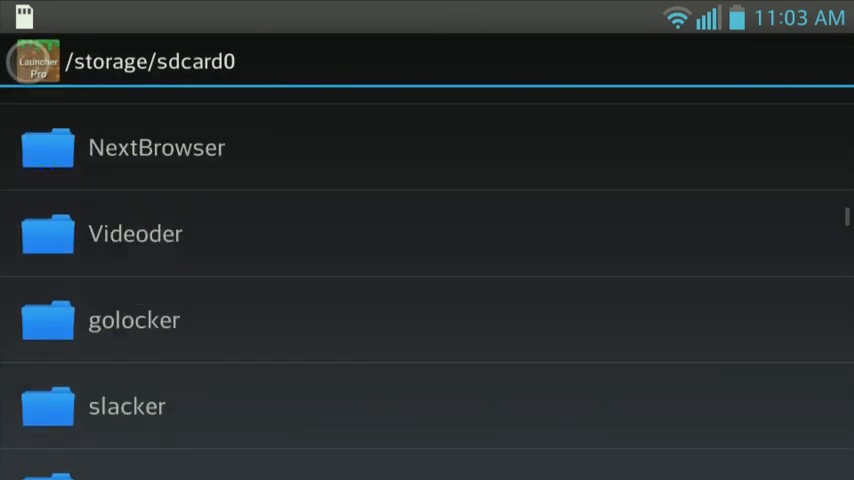
scroll("down", 3)
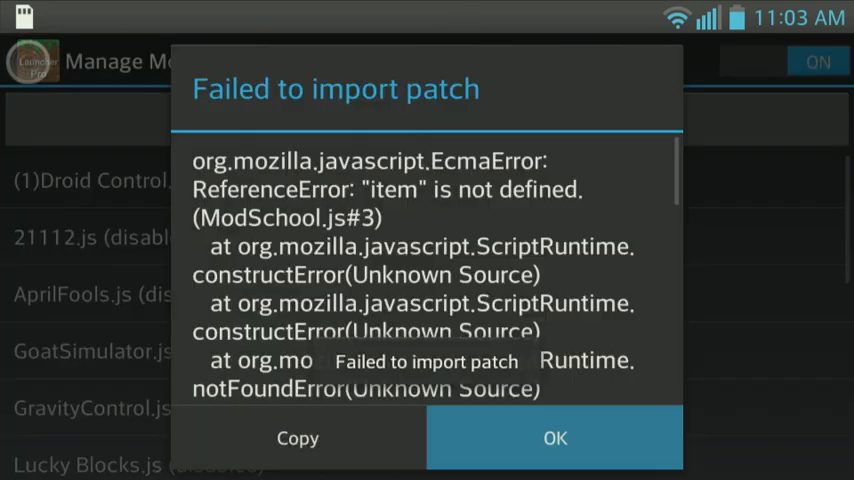
left_click(556, 438)
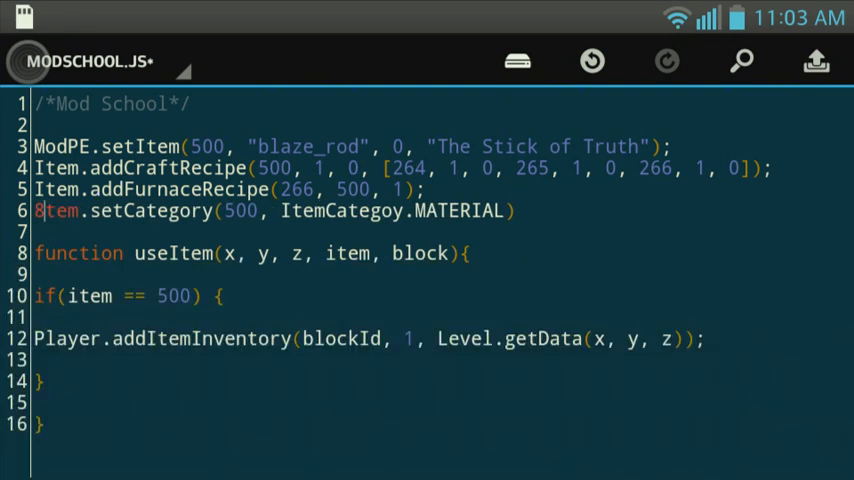
- Capitalize line 6 to Item.setCategory and save ModSchool.js
left_click(40, 210)
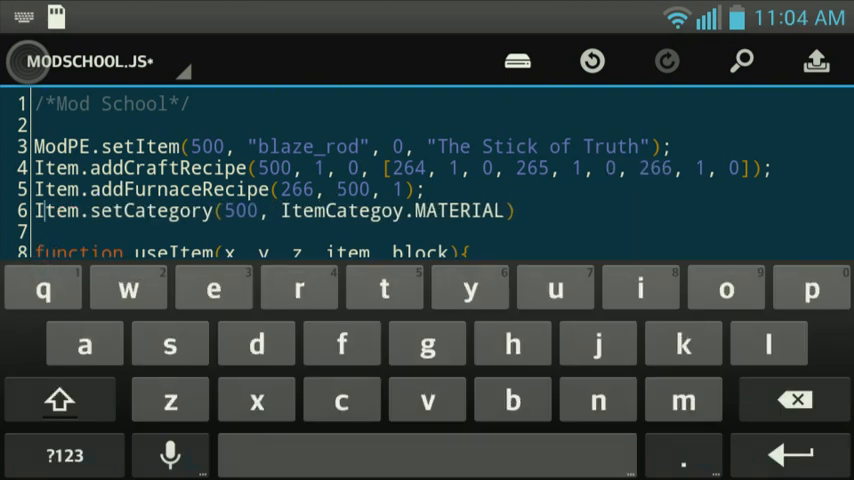
left_click(514, 61)
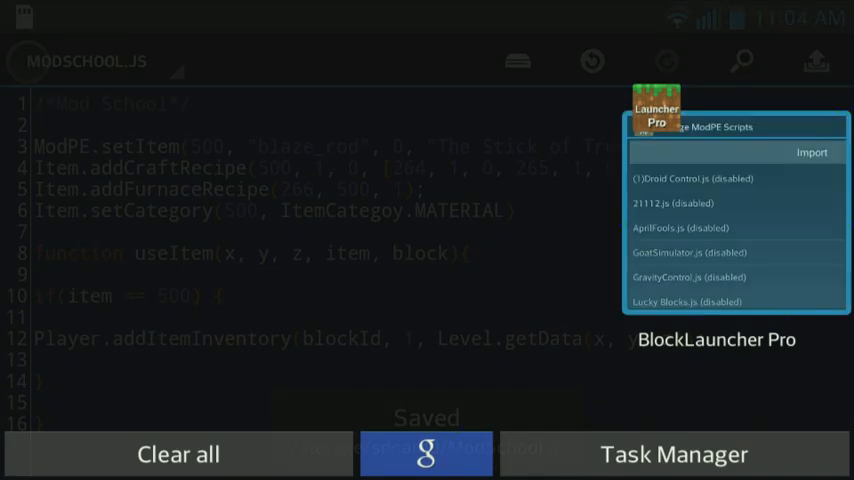
- Import ModSchool.js from /storage/sdcard0 in BlockLauncher Pro
left_click(808, 152)
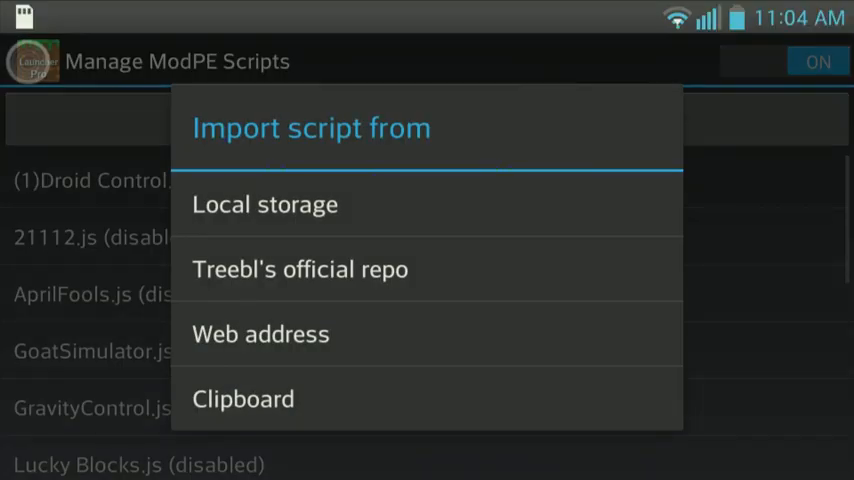
left_click(264, 204)
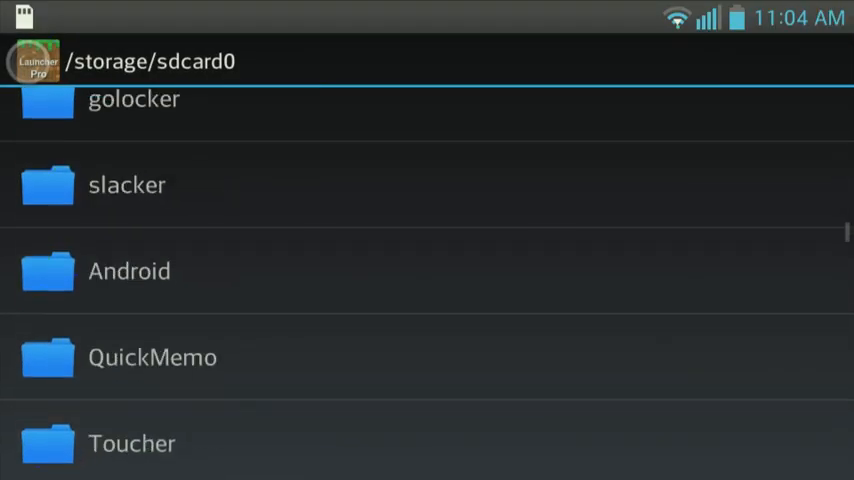
scroll("down", 3)
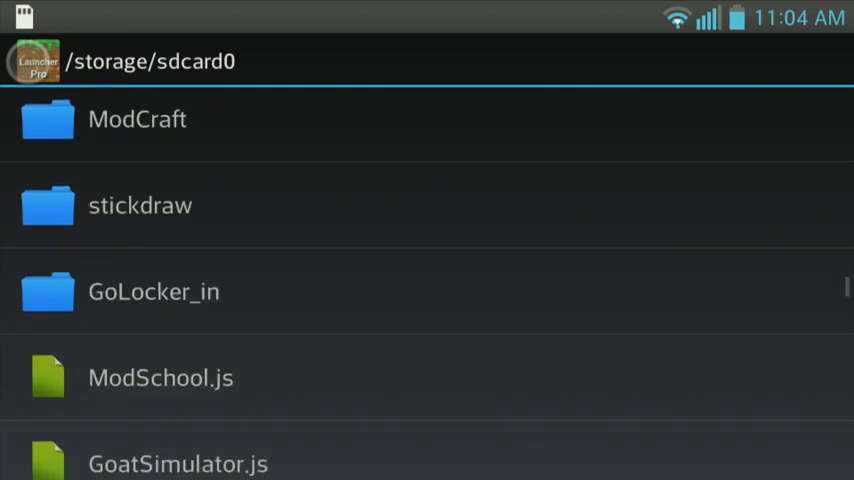
left_click(160, 377)
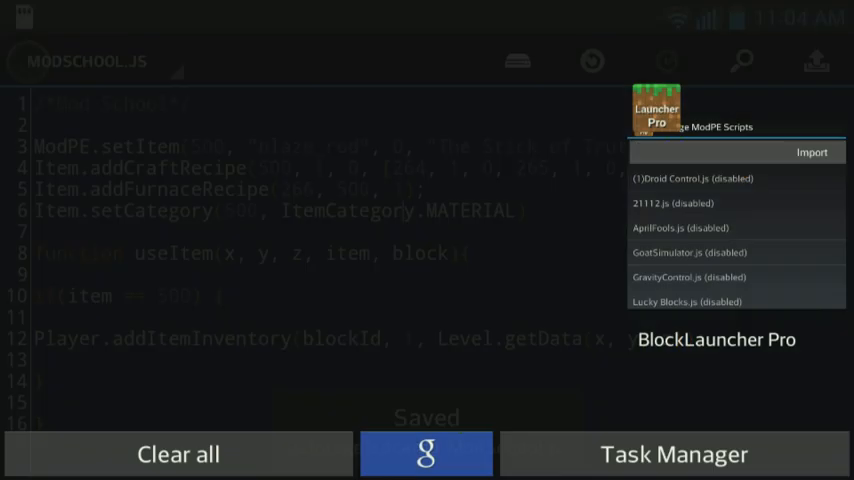
- Reopen the ModPE script manager and scroll the sdcard0 folder for import
left_click(811, 151)
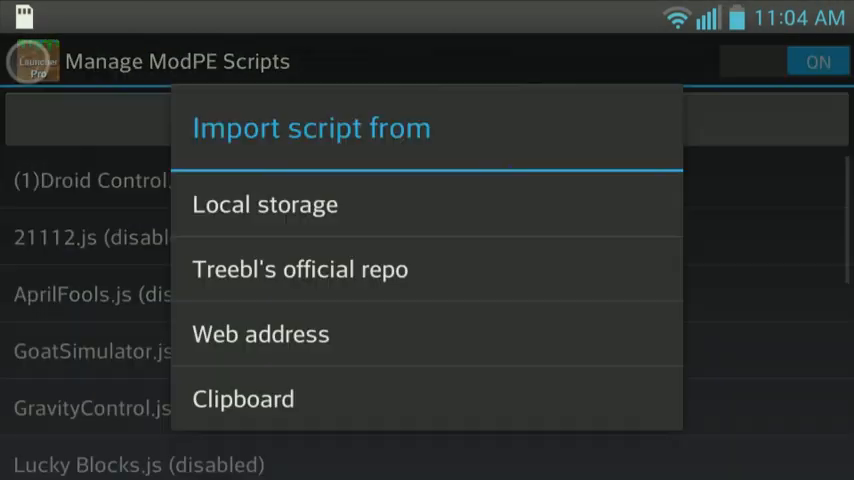
left_click(264, 204)
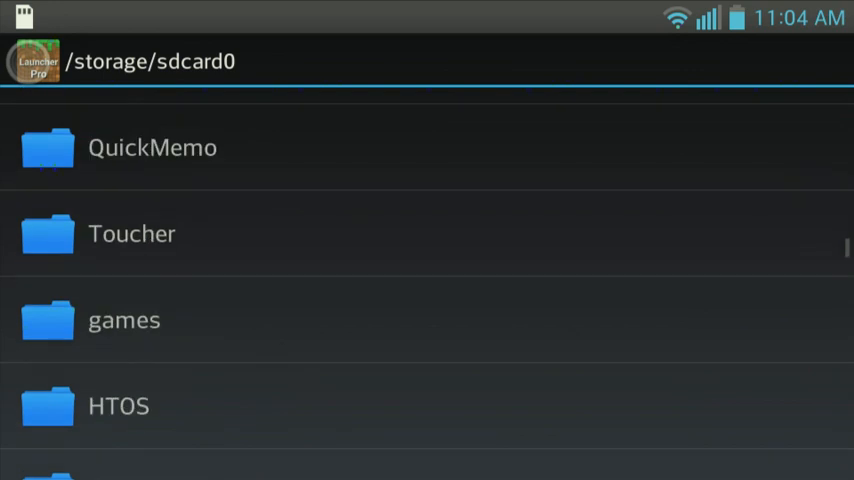
scroll("down", 3)
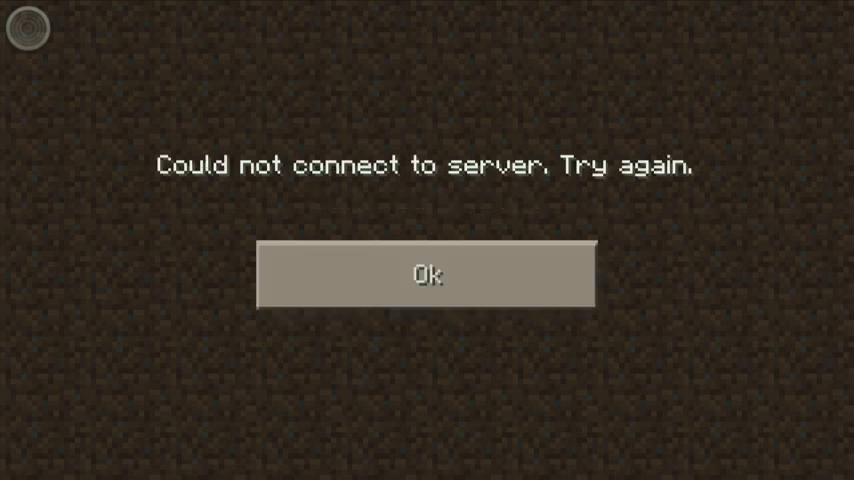
- Enter the world, use the script's stick, and dismiss the 'blockId is not defined' error
left_click(426, 274)
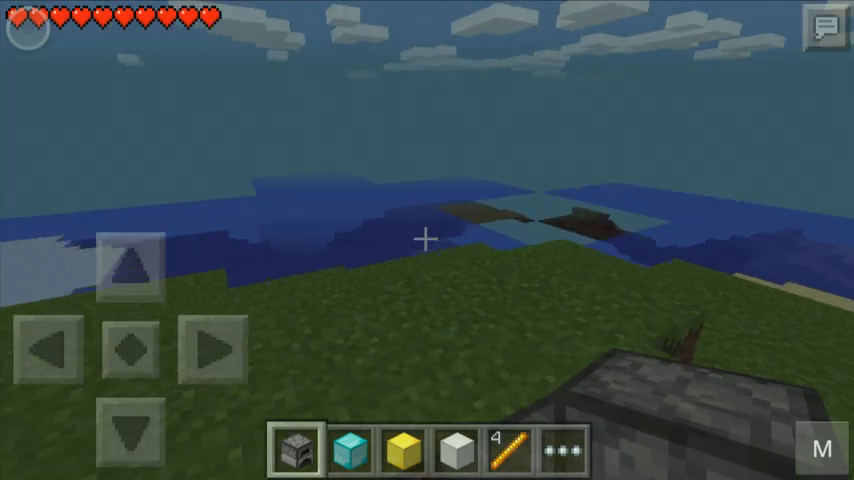
left_click(453, 453)
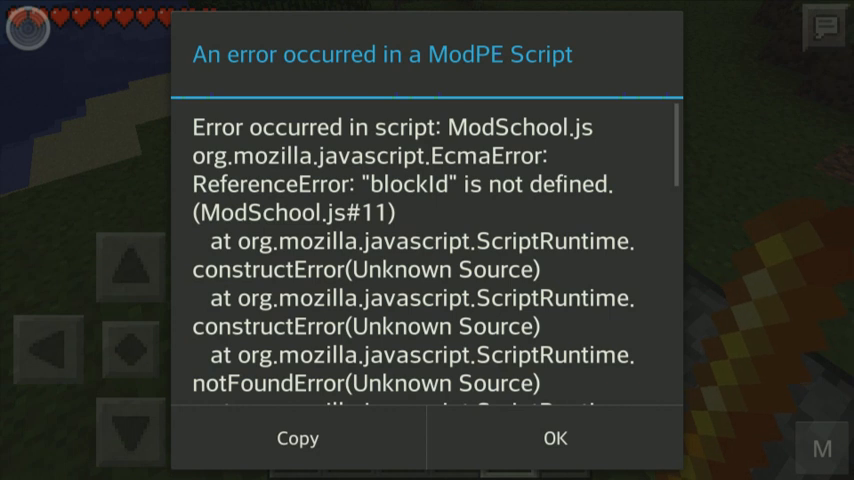
left_click(560, 438)
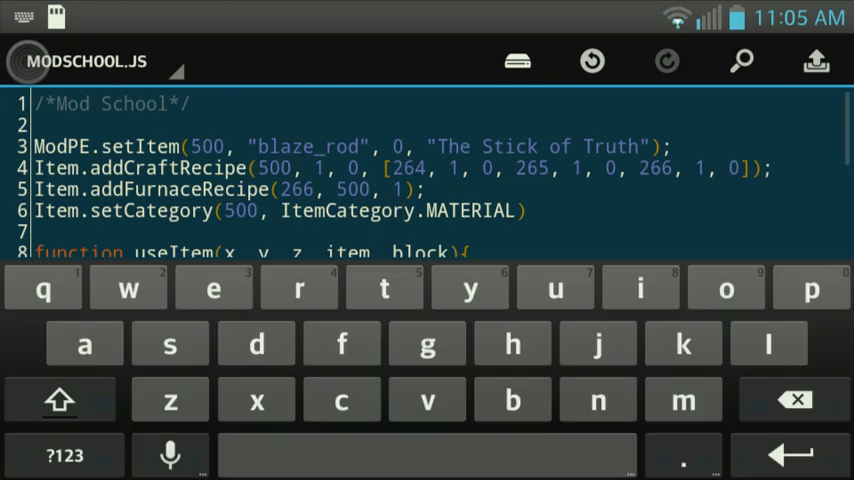
- Make line 12's addItemInventory call pass block instead of blockId, and save
scroll("down", 3)
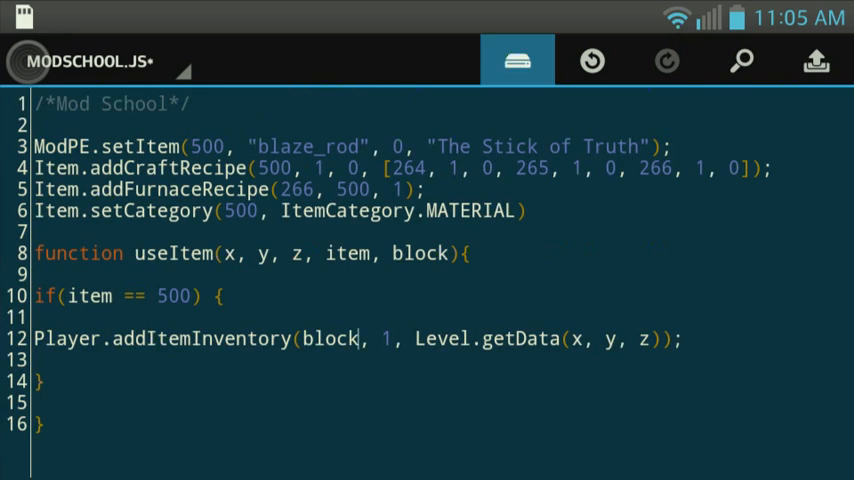
left_click(516, 60)
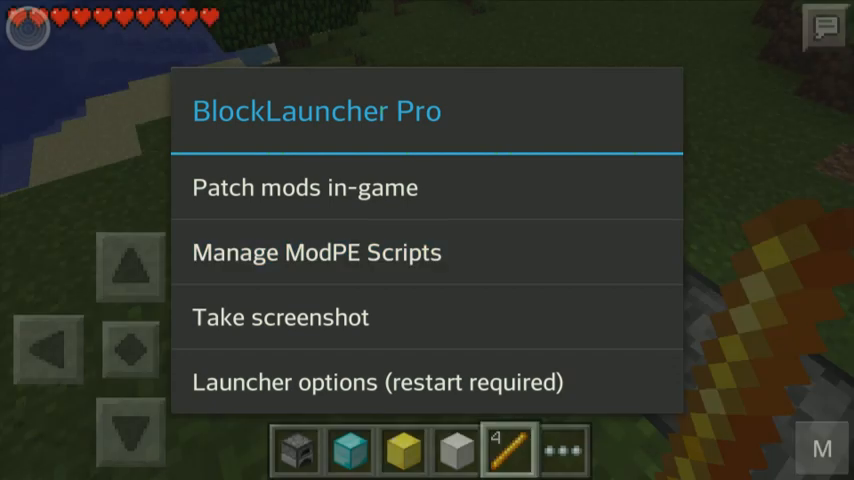
- Import ModSchool.js from local storage through BlockLauncher's Manage ModPE Scripts list
left_click(316, 252)
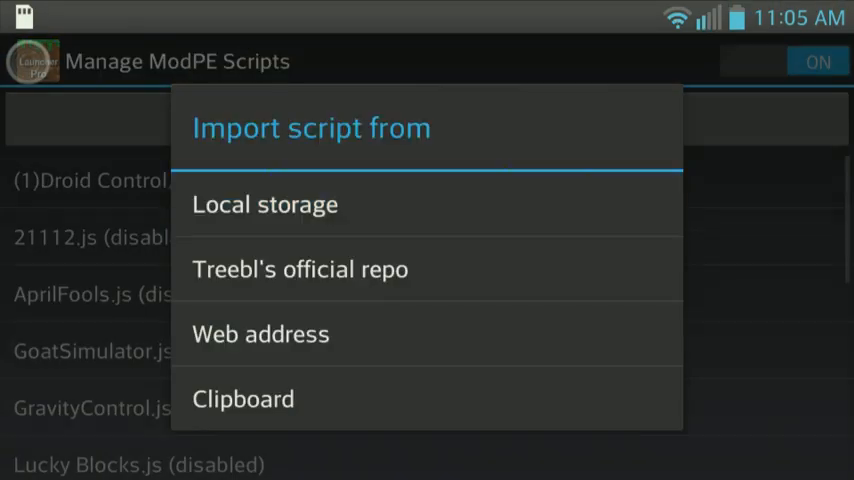
left_click(265, 204)
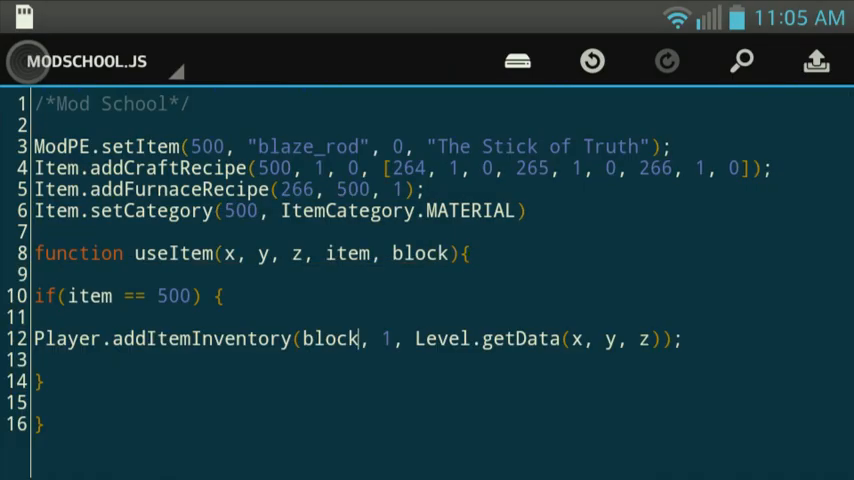
left_click(515, 61)
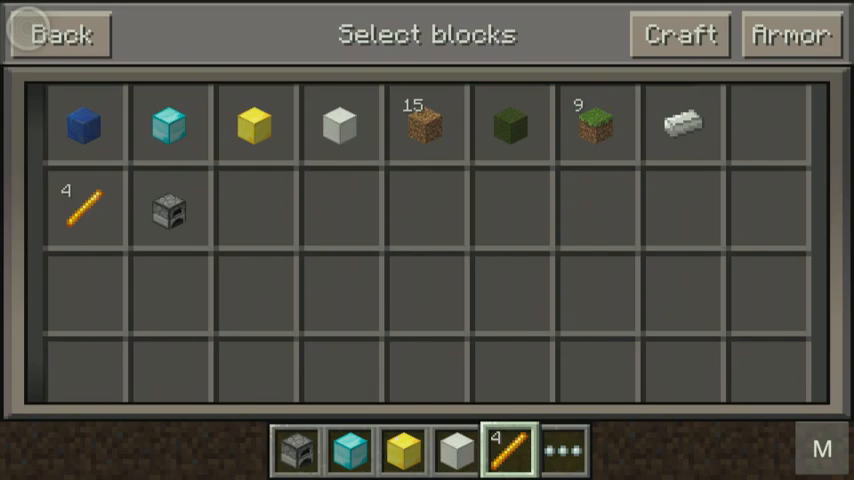
- Pick Grass Block and Snow in the inventory, return to the world, then reopen DroidEdit
left_click(595, 124)
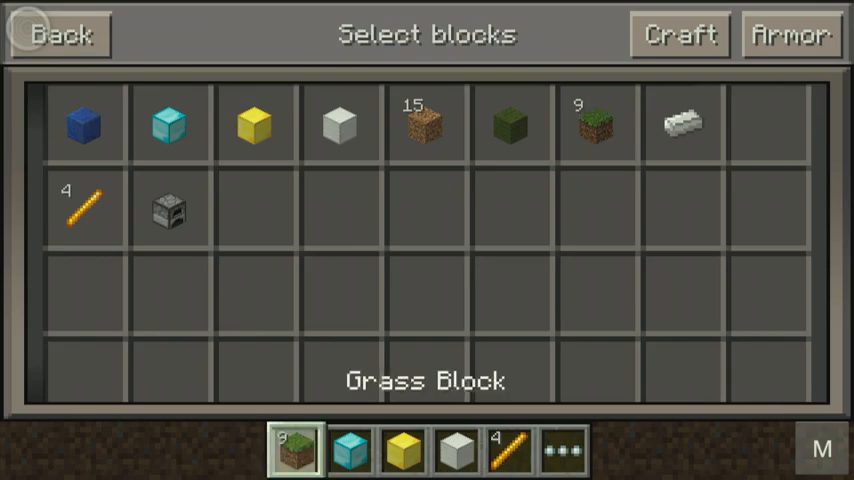
left_click(62, 35)
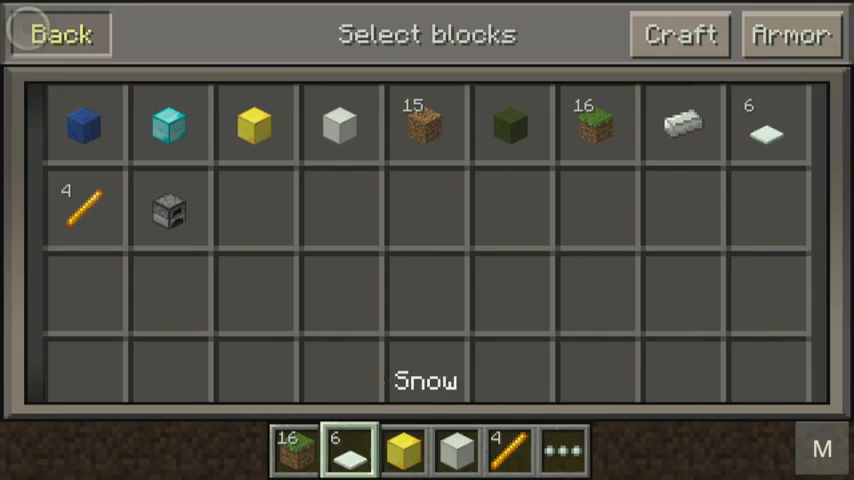
left_click(62, 32)
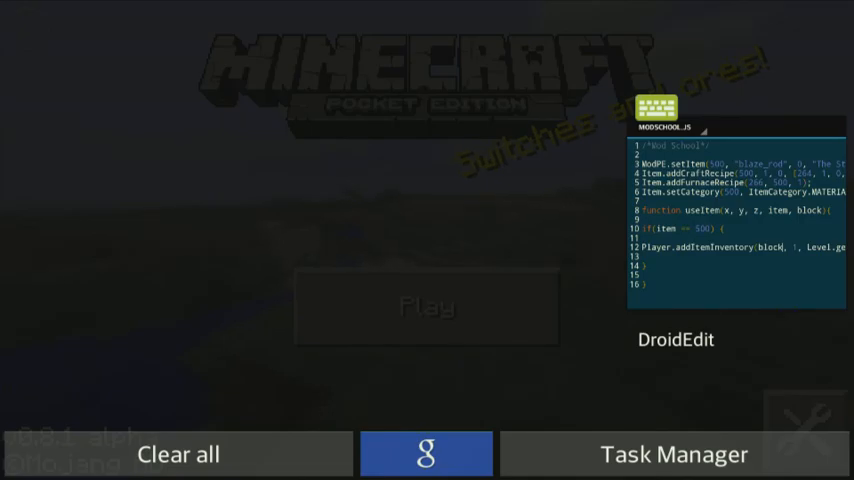
left_click(678, 338)
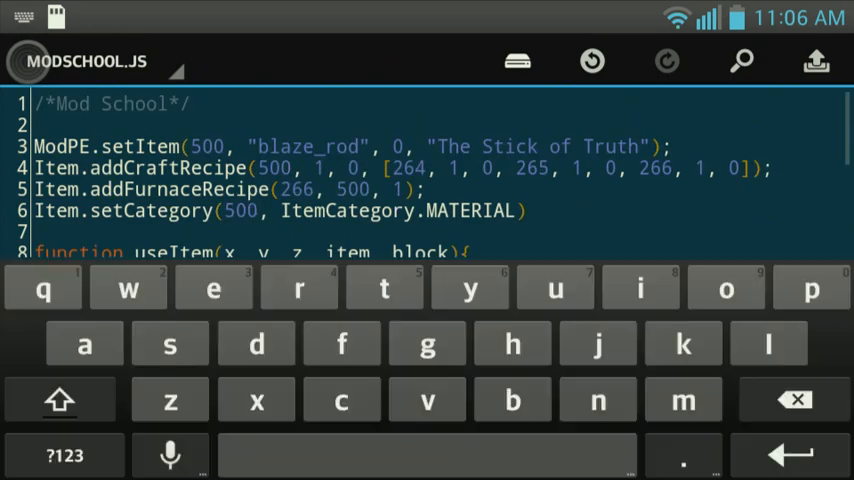